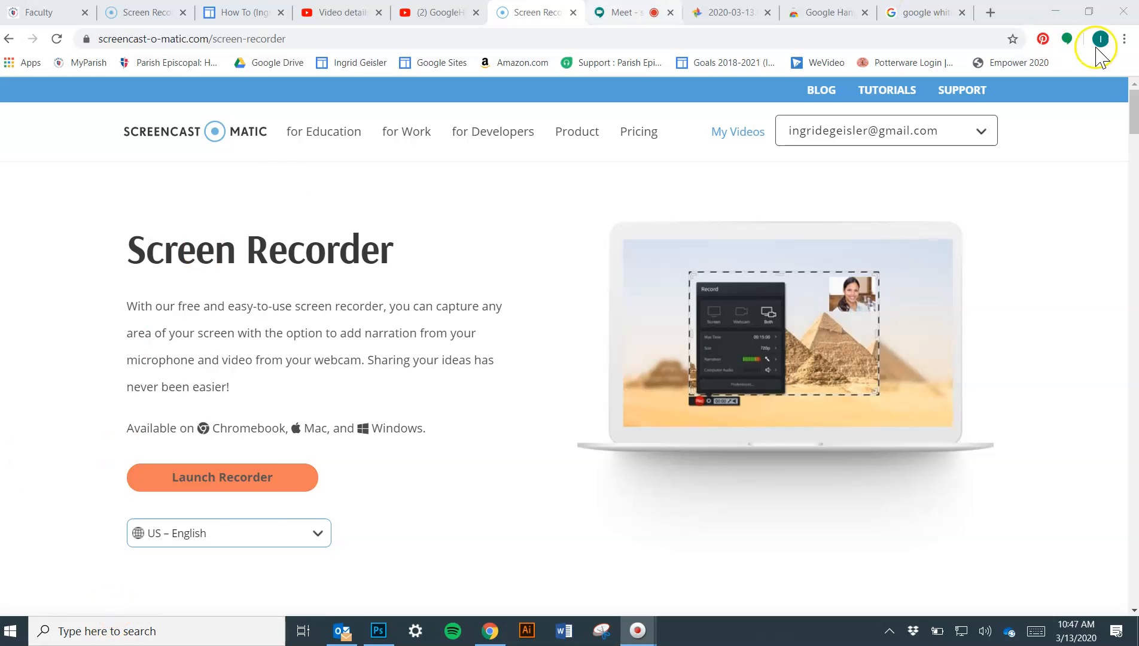
mouse_move(153, 630)
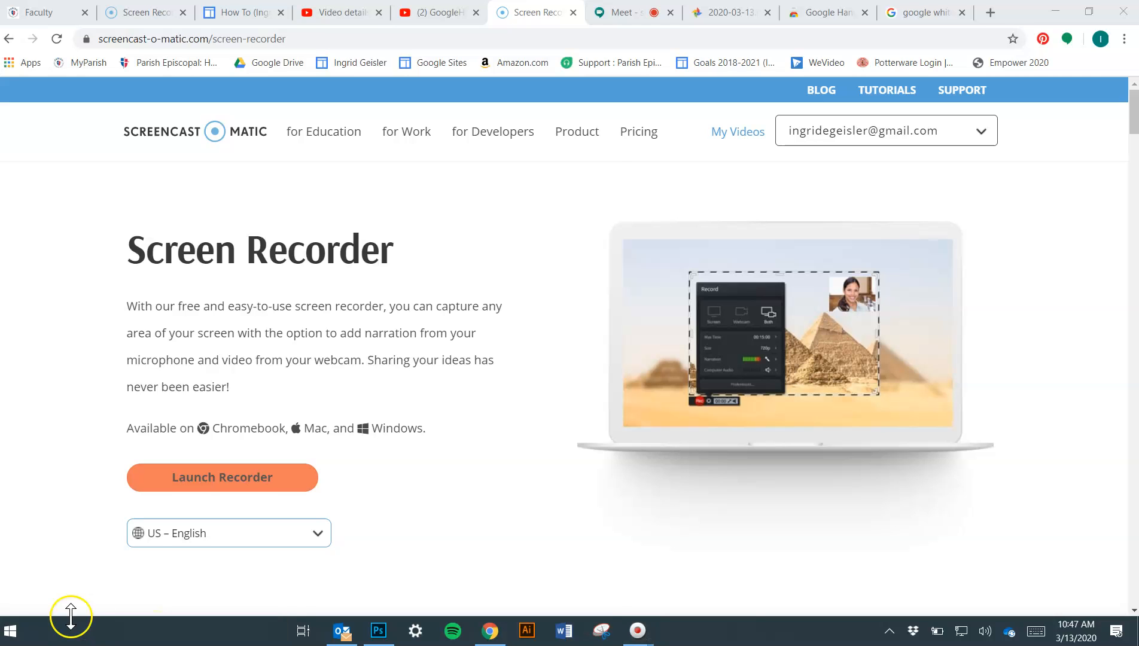
Search Windows for 'whiteboard' to bring up web results
left_click(10, 631)
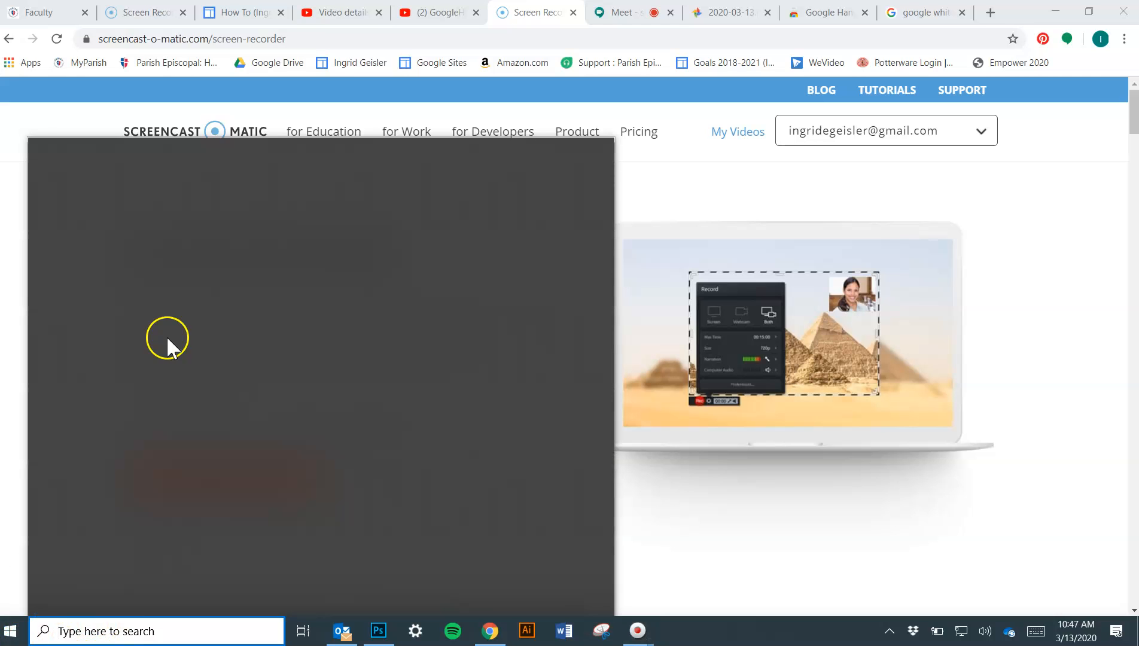
type("whitb")
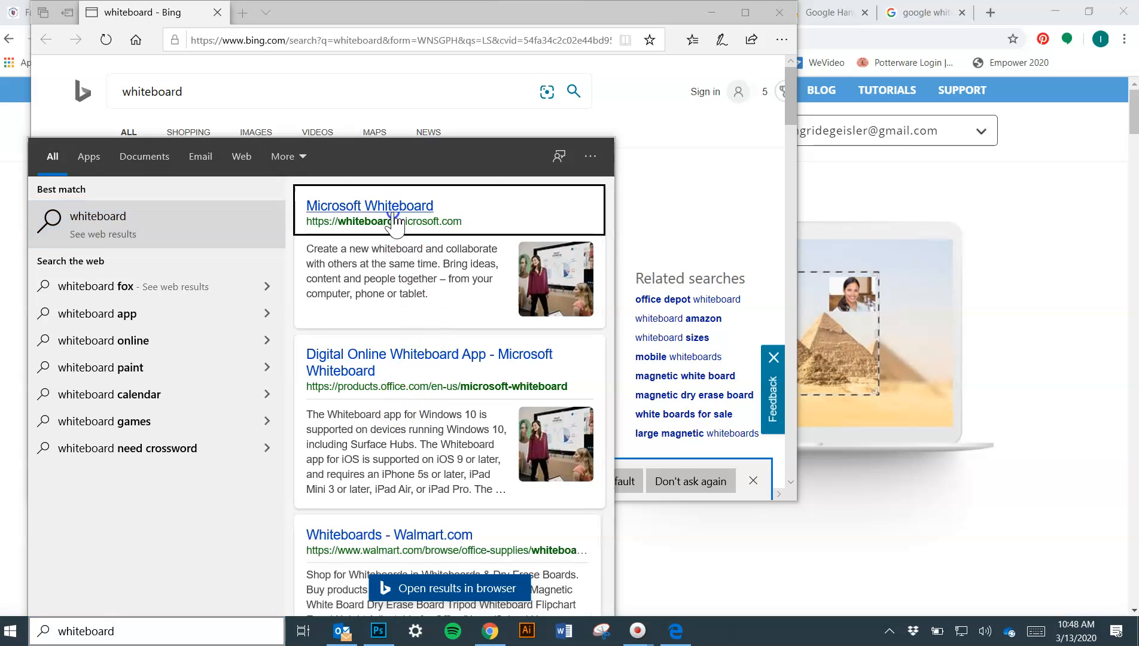
Open the Microsoft Whiteboard web result, dismiss the Edge banner, and create a new whiteboard
left_click(370, 205)
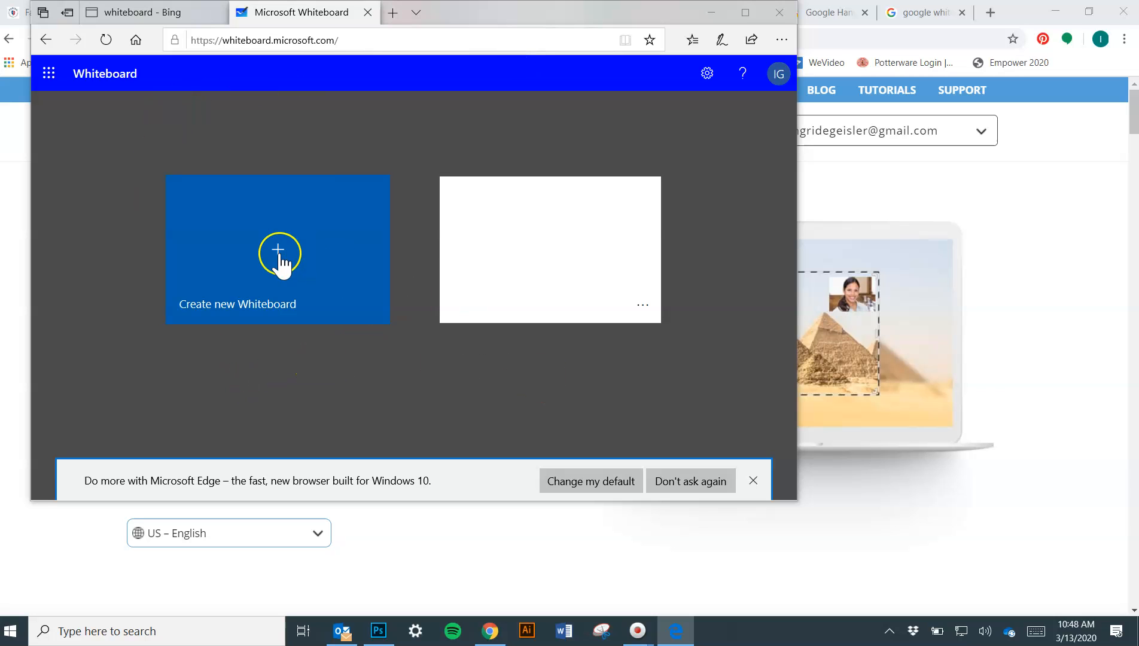
mouse_move(753, 481)
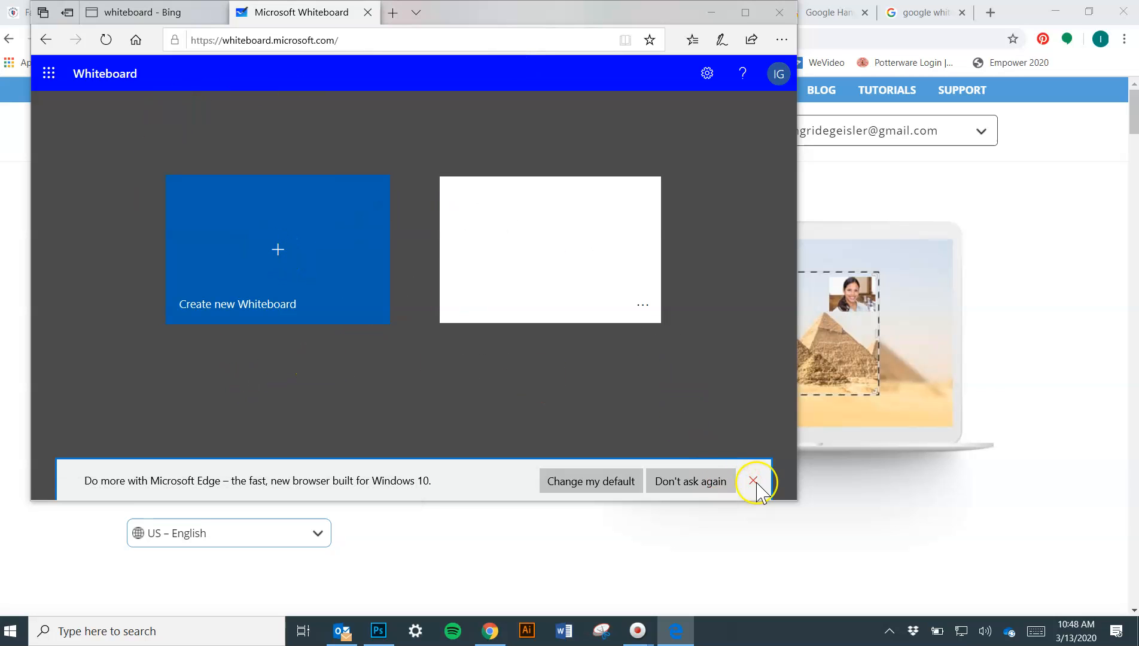
mouse_move(753, 481)
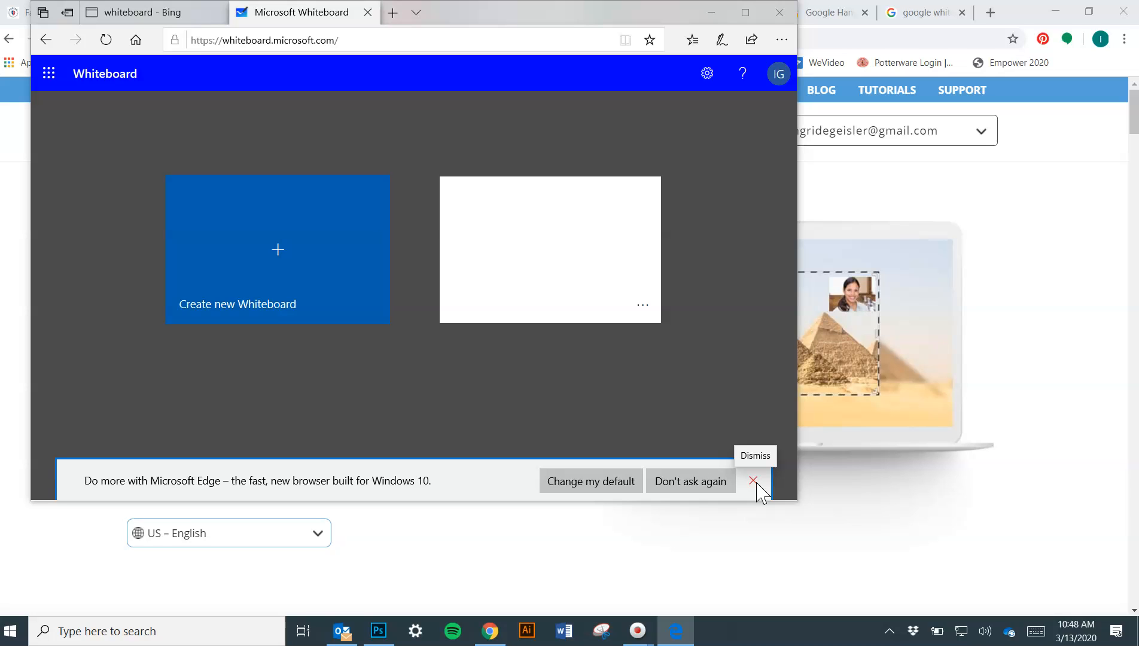
left_click(753, 481)
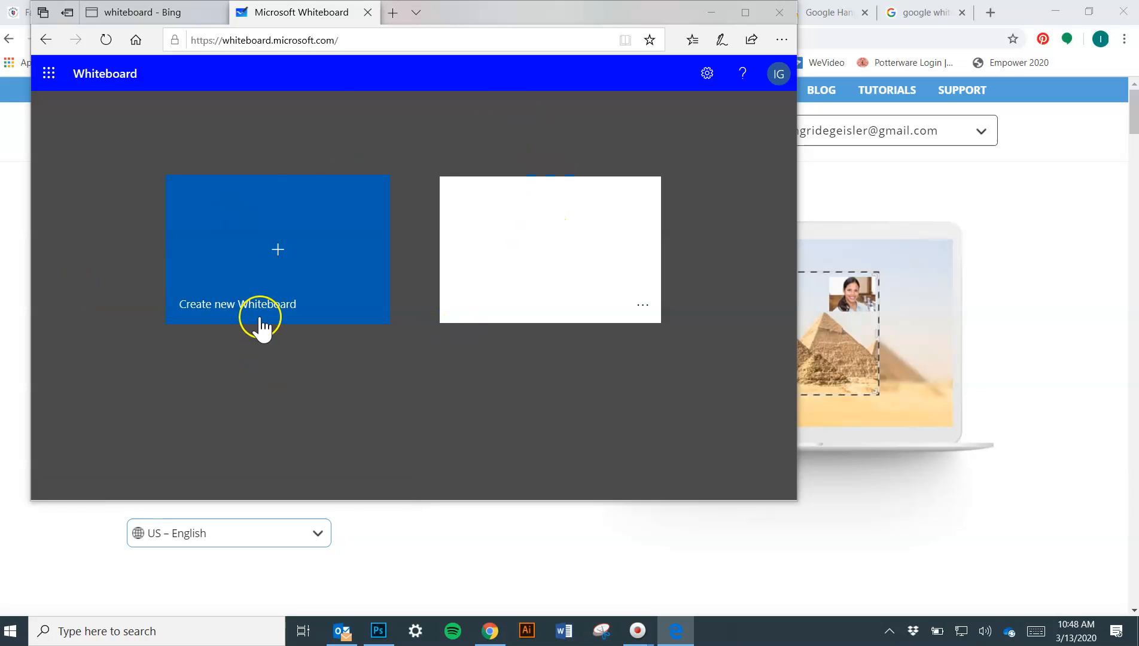
mouse_move(276, 273)
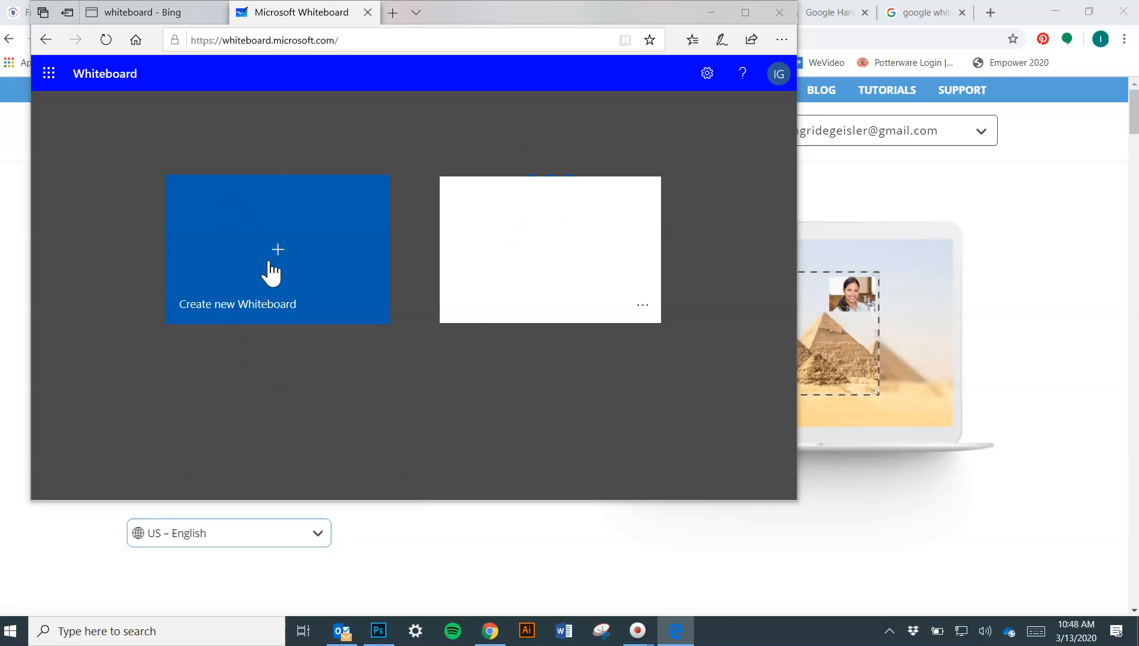
left_click(277, 250)
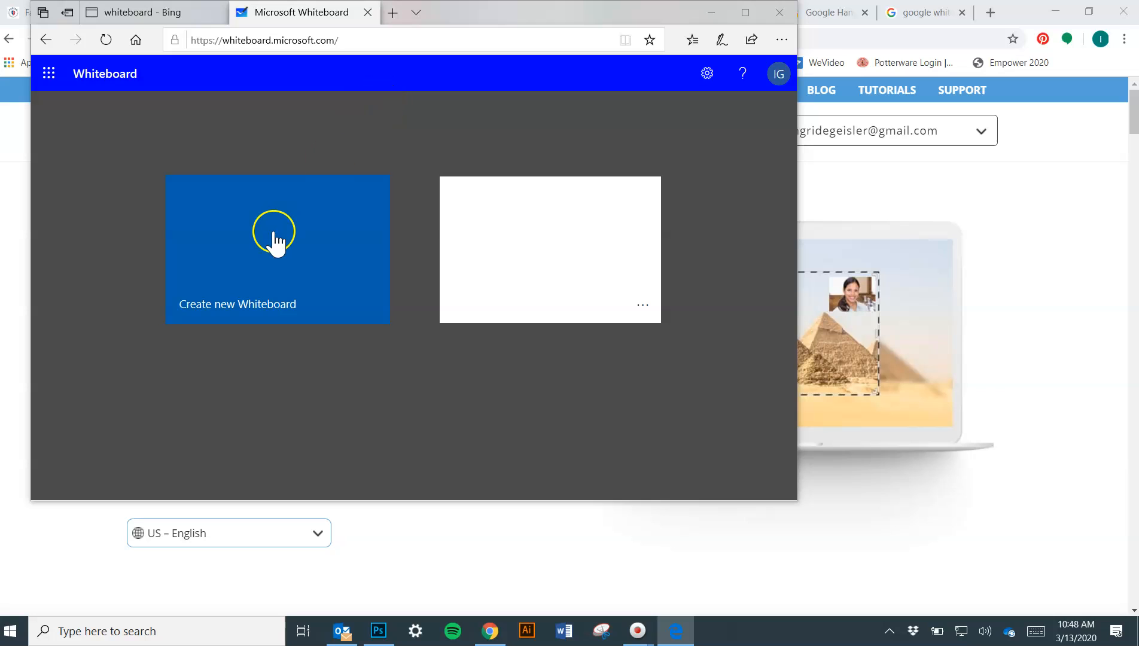
left_click(277, 249)
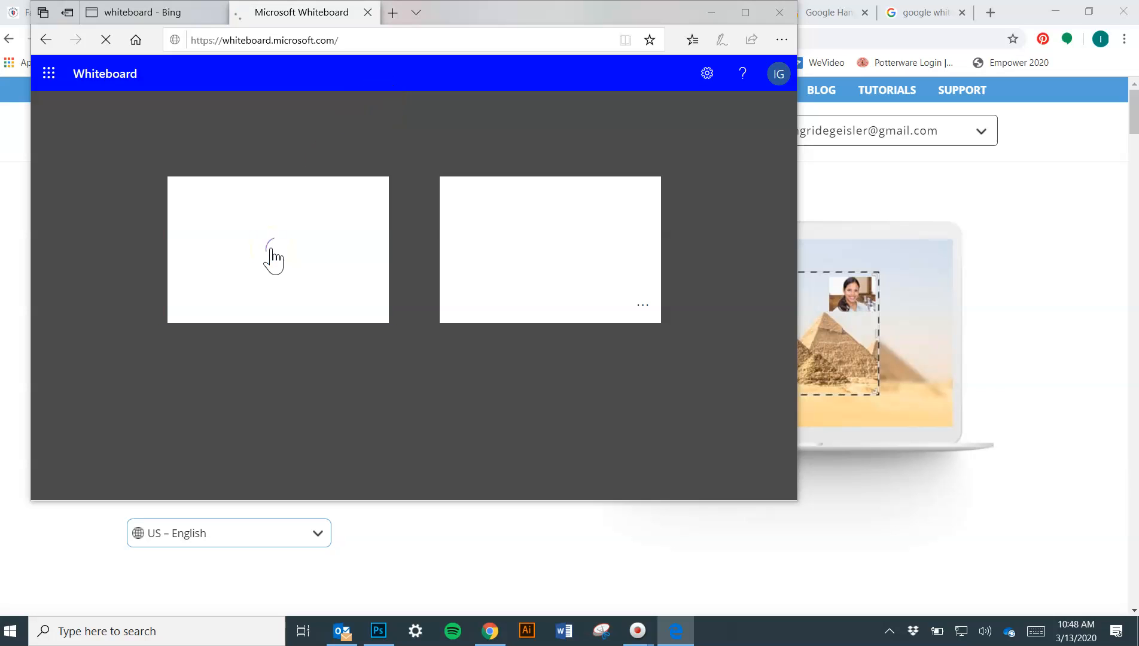
Open the newly created whiteboard tile and let the board load
left_click(277, 249)
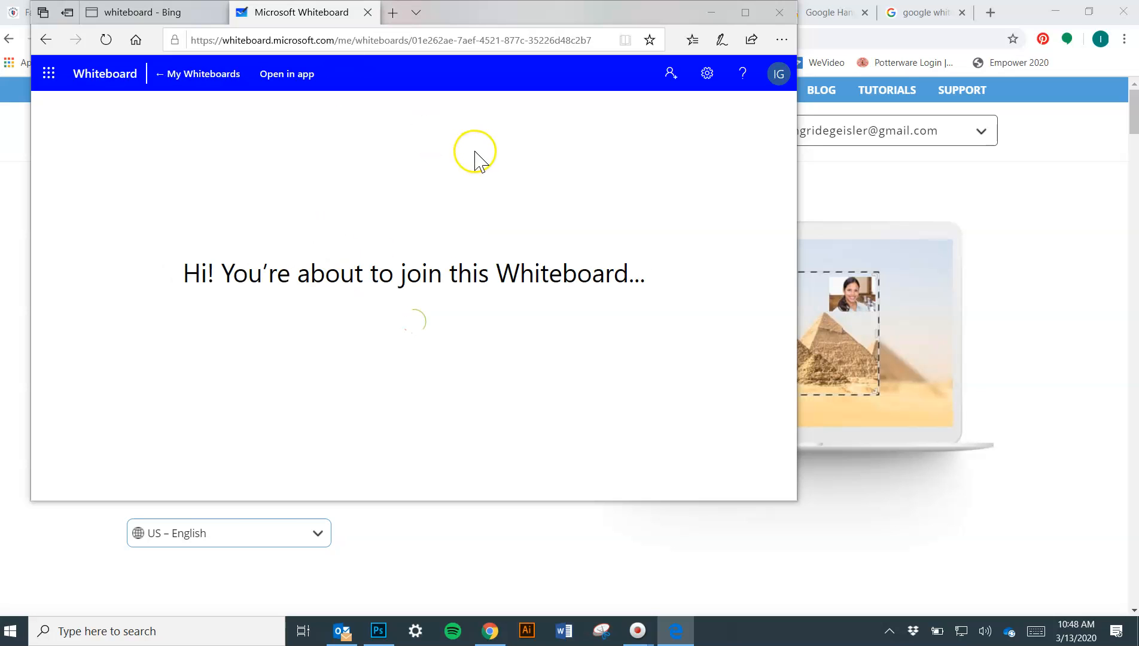
mouse_move(472, 249)
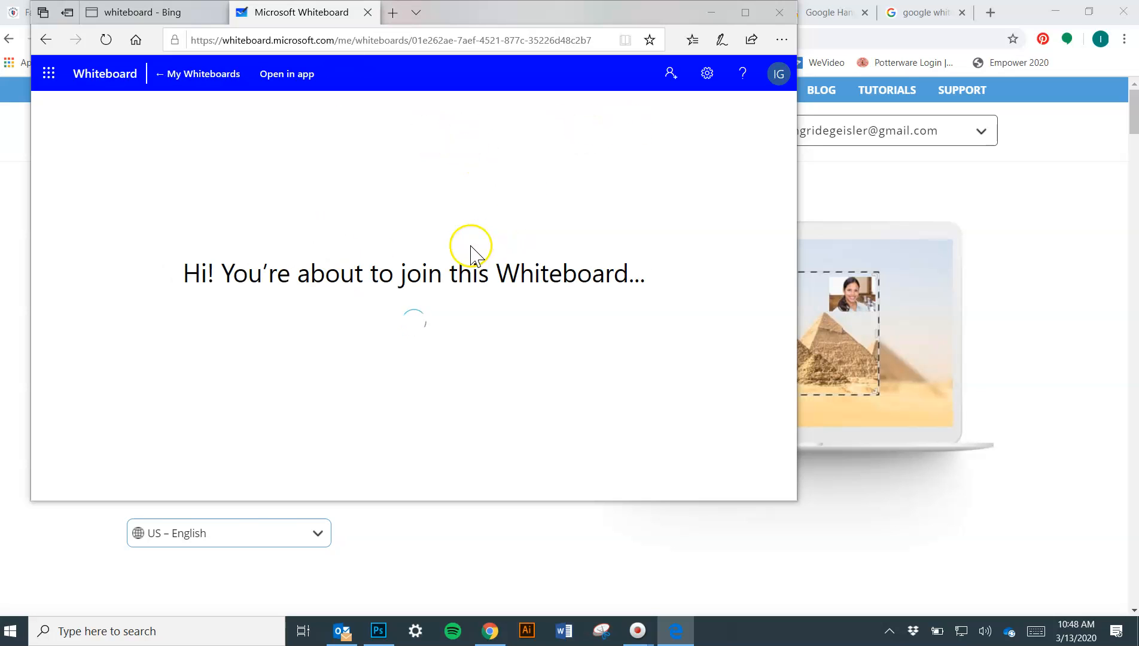
mouse_move(664, 349)
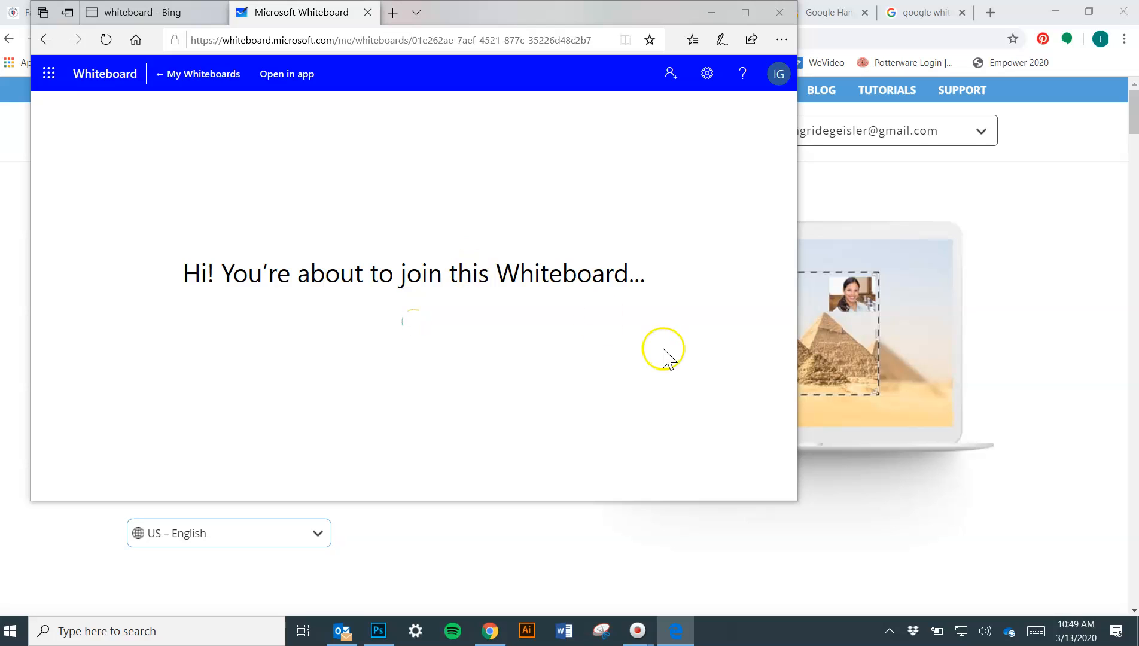
mouse_move(404, 342)
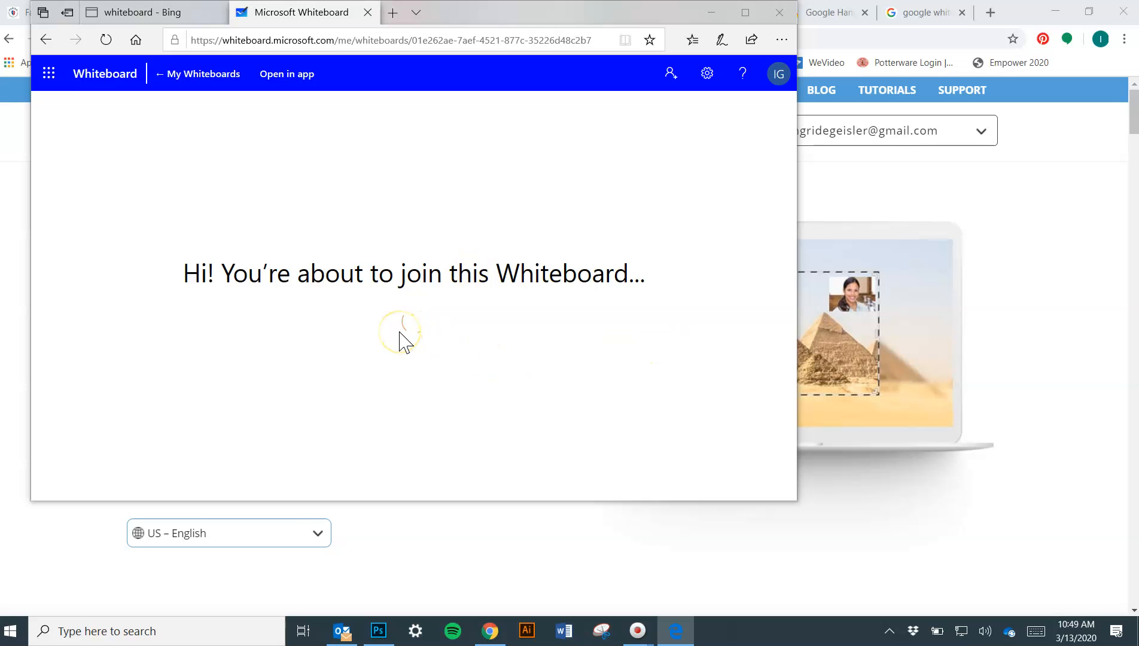
mouse_move(173, 244)
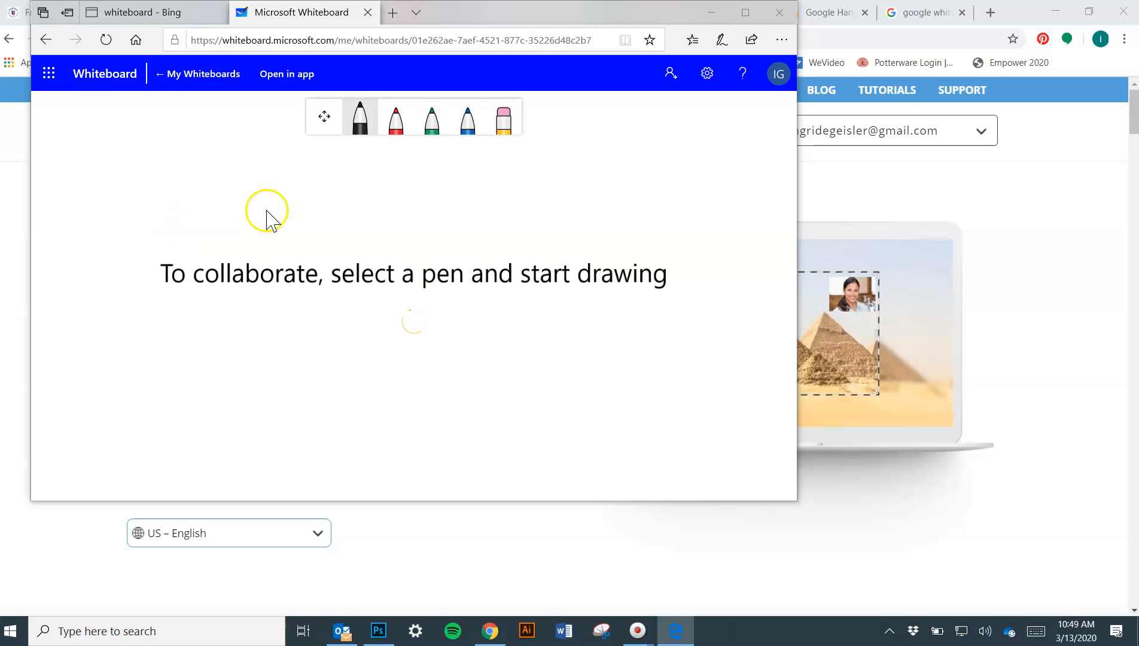
Draw test lines with the black and red pens, then erase them
left_click(359, 118)
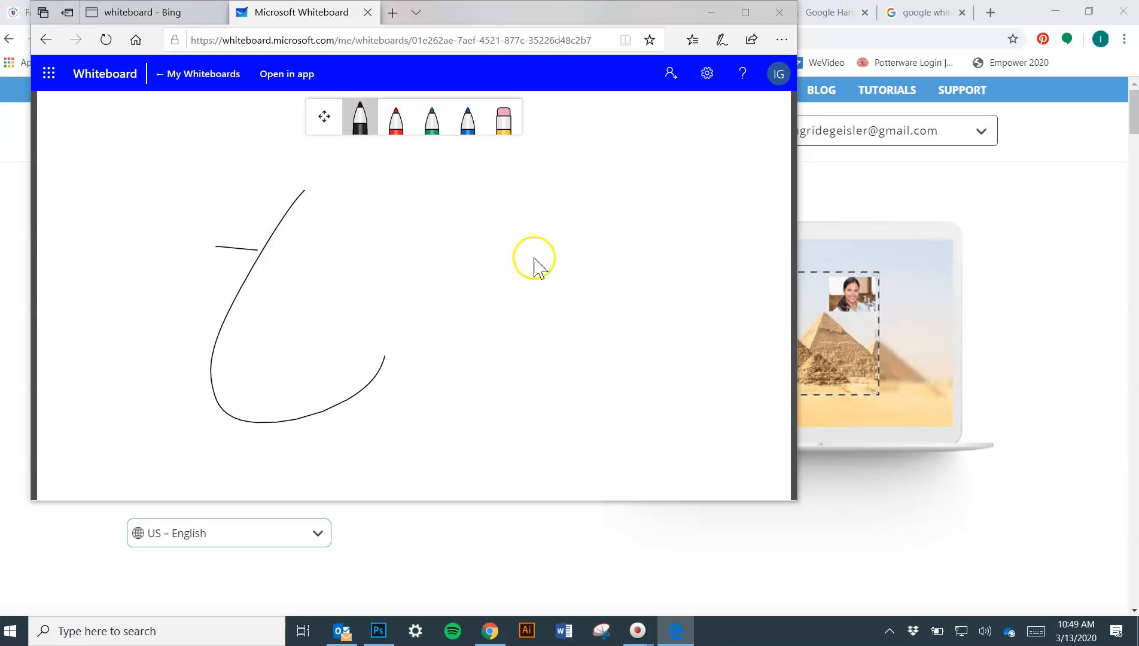
left_click(395, 116)
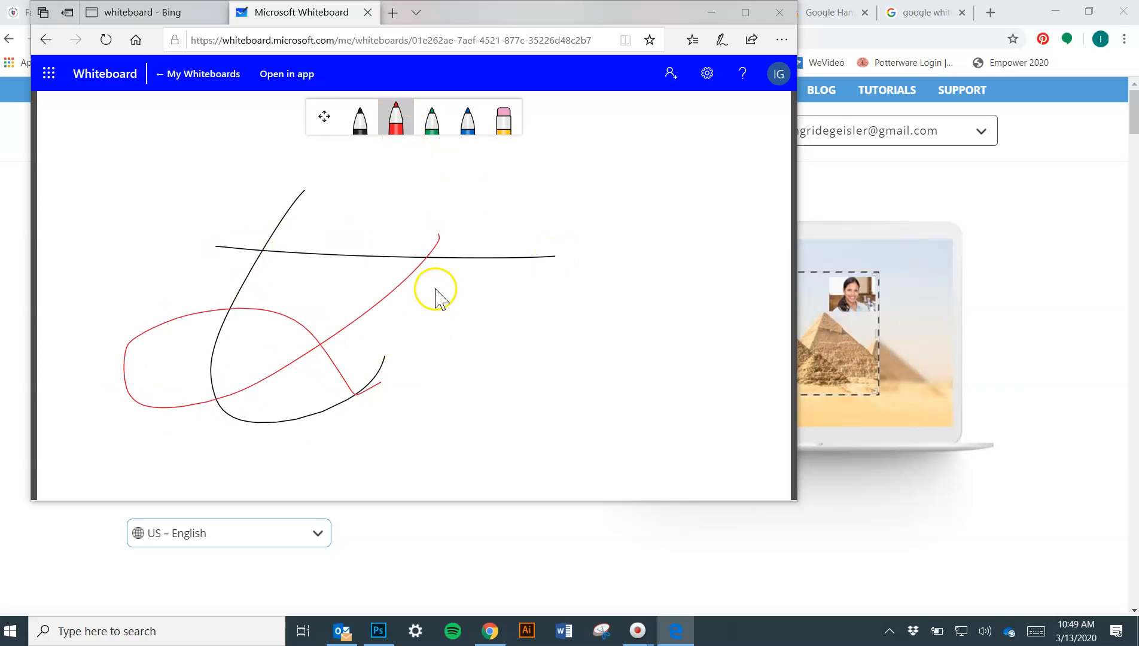
left_click(502, 116)
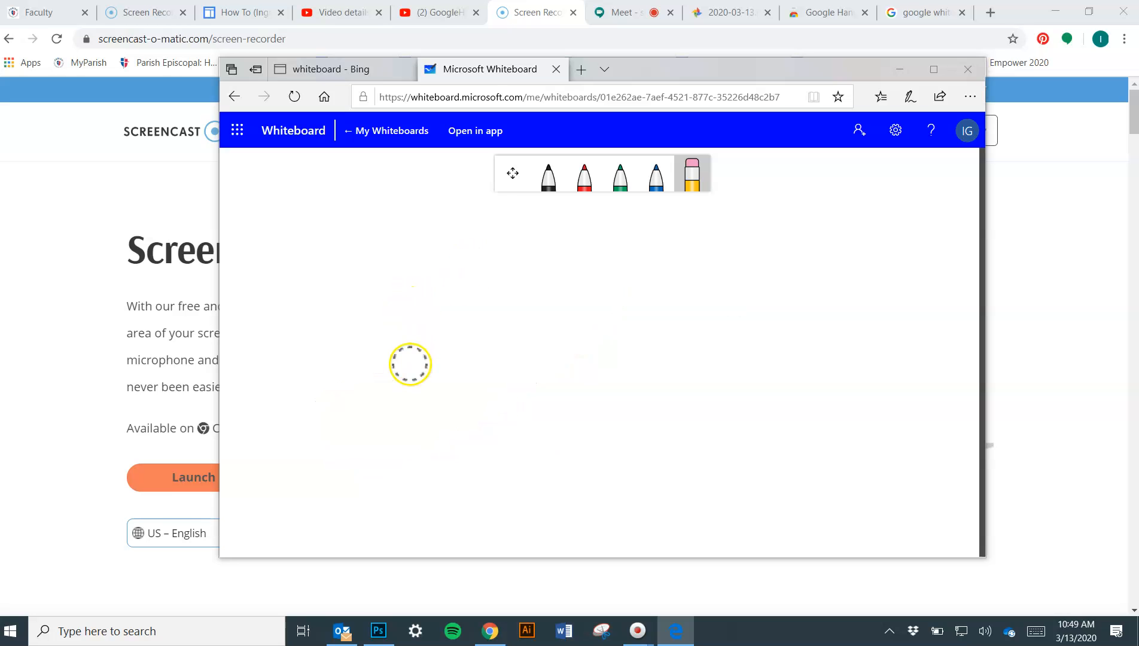
mouse_move(233, 96)
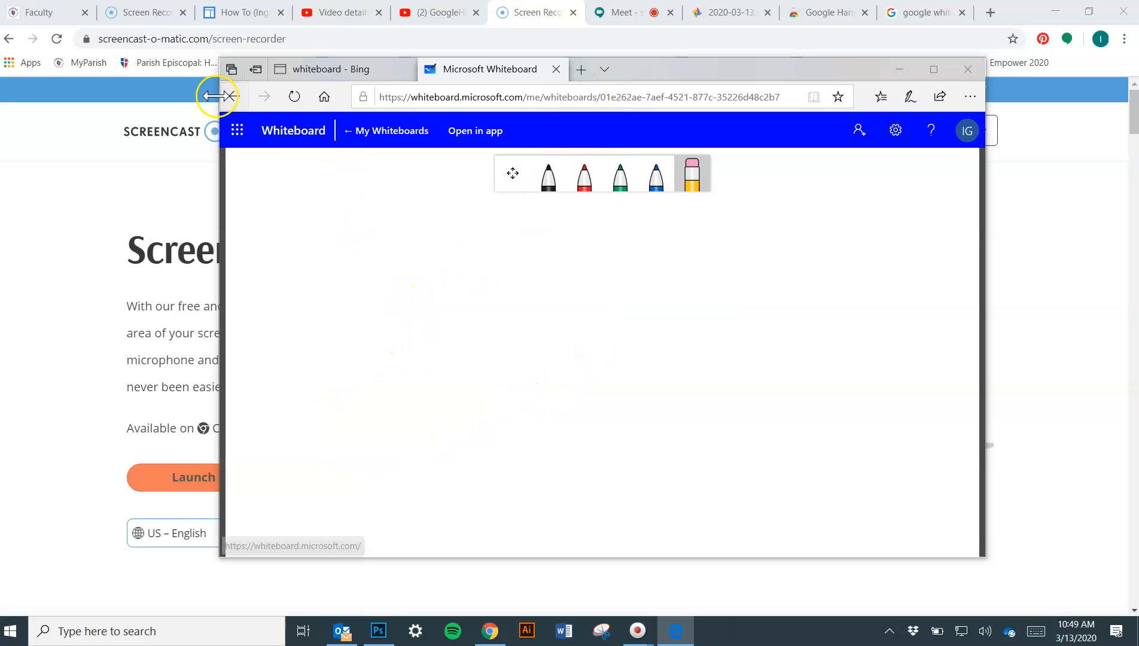
mouse_move(440, 33)
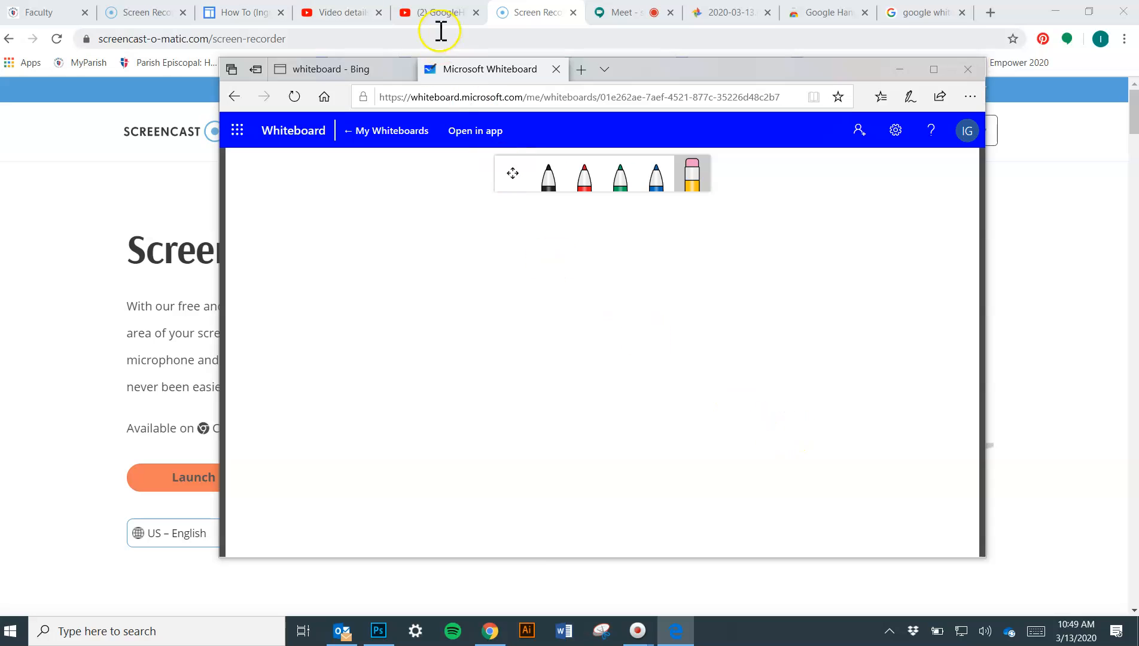
mouse_move(437, 12)
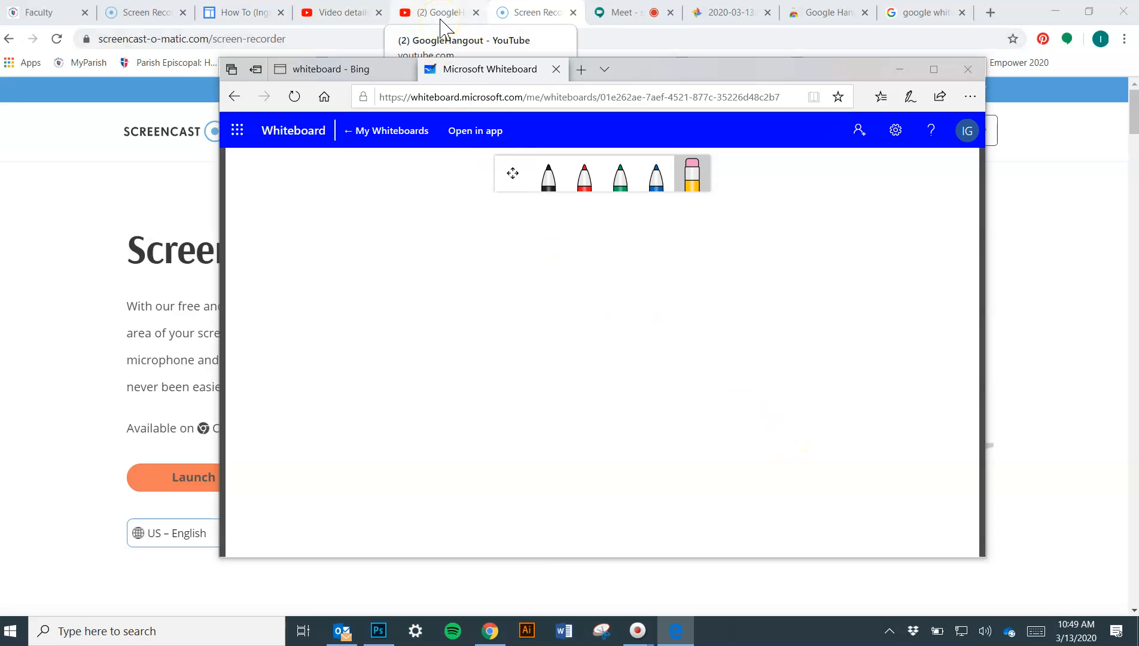
mouse_move(377, 80)
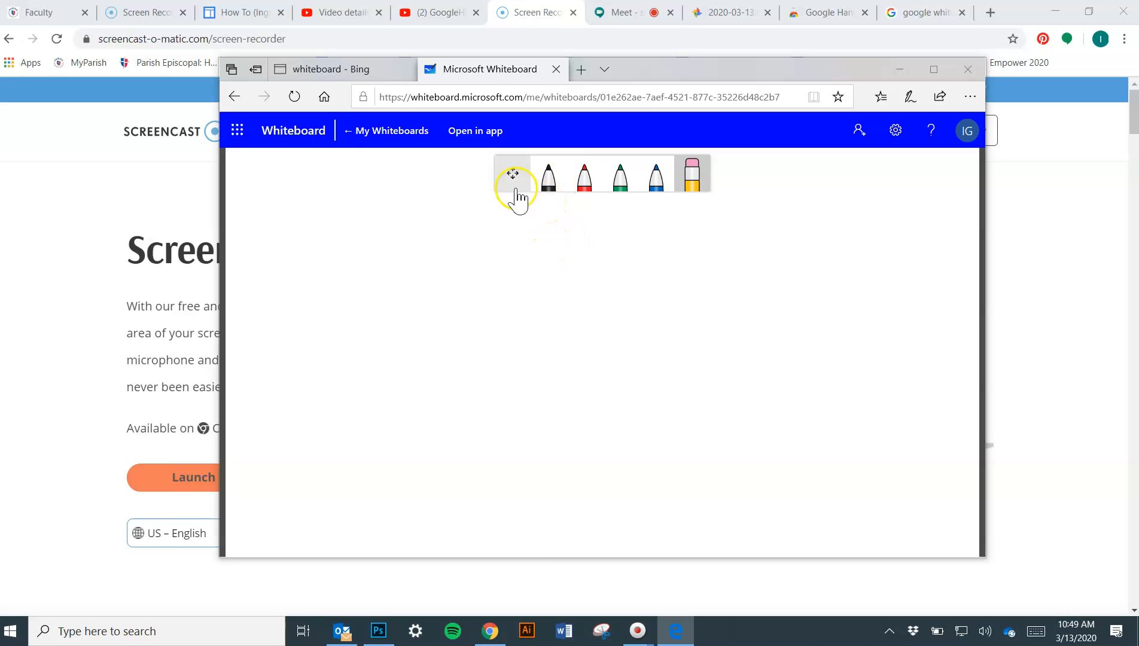
mouse_move(859, 130)
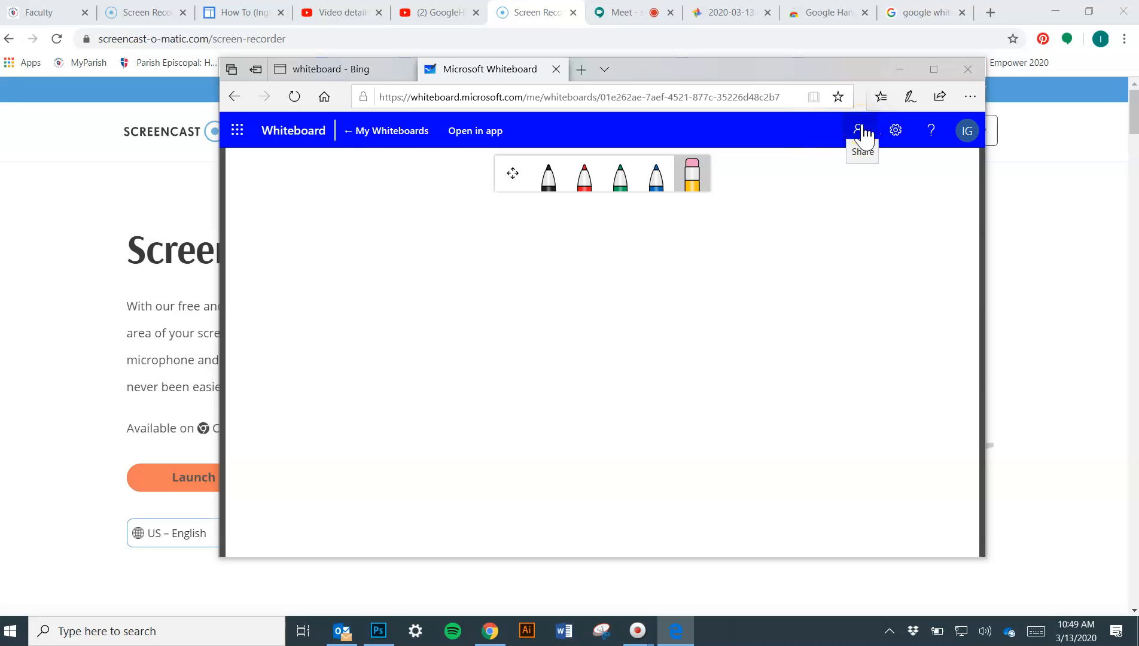
Create a sharing link from the Share panel and copy it
left_click(858, 130)
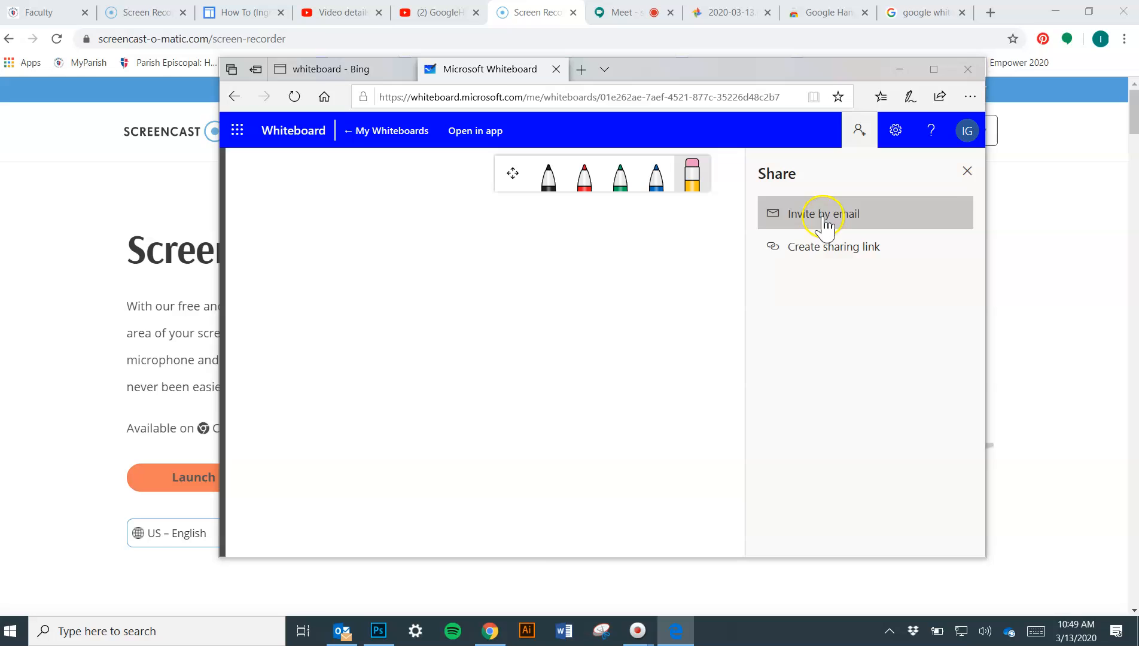
mouse_move(292, 309)
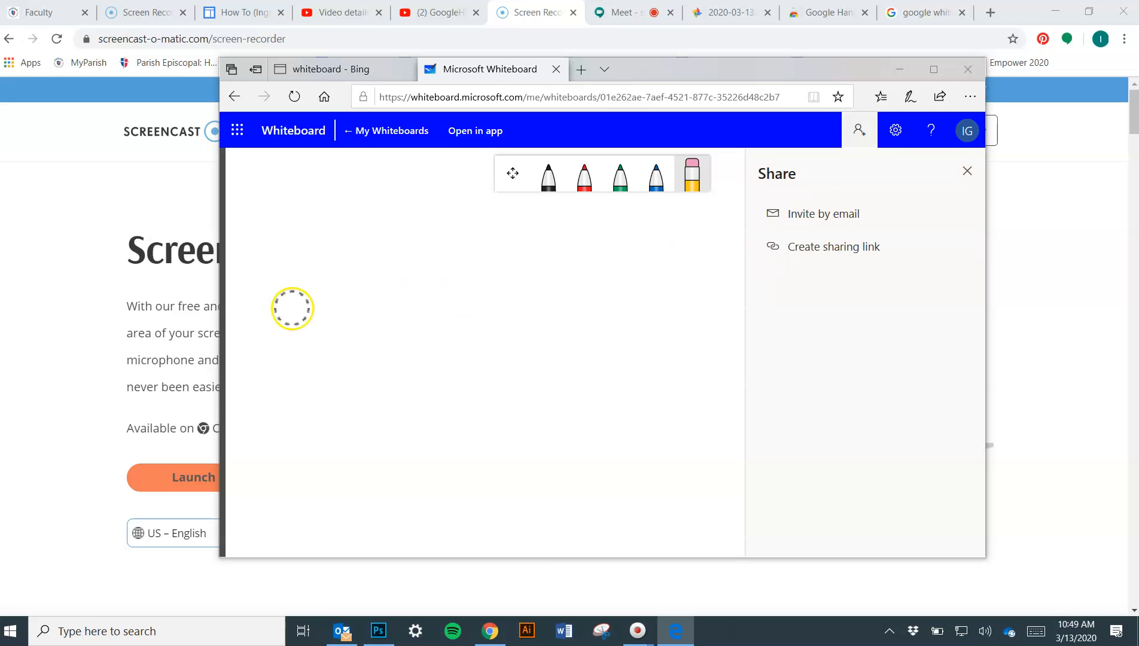
left_click(833, 246)
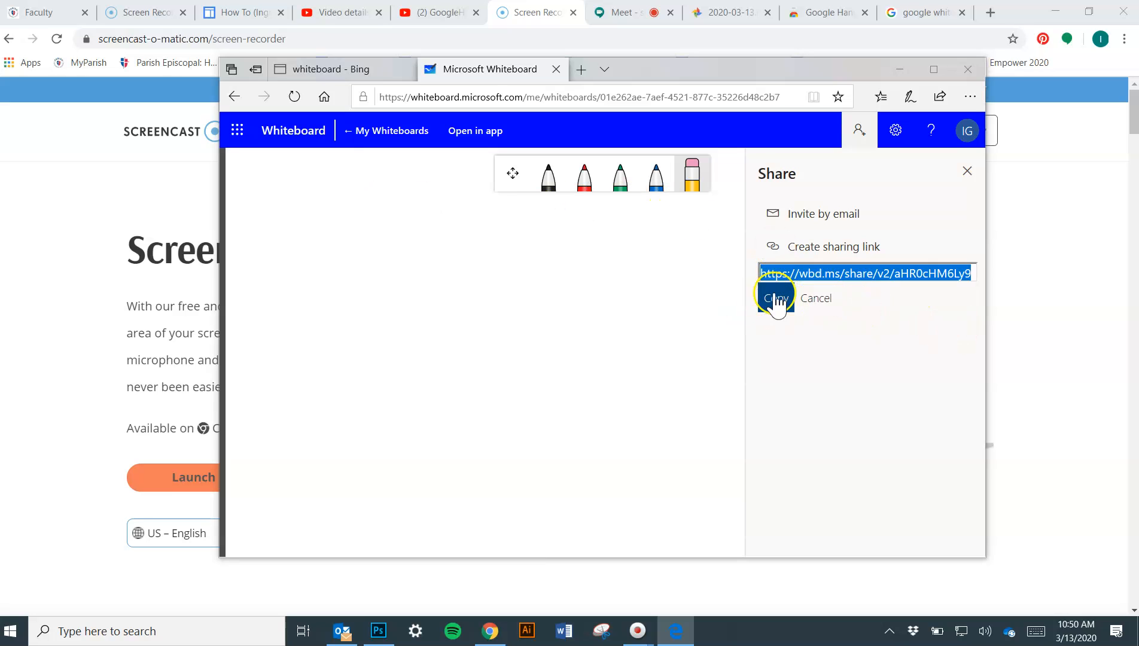
left_click(775, 298)
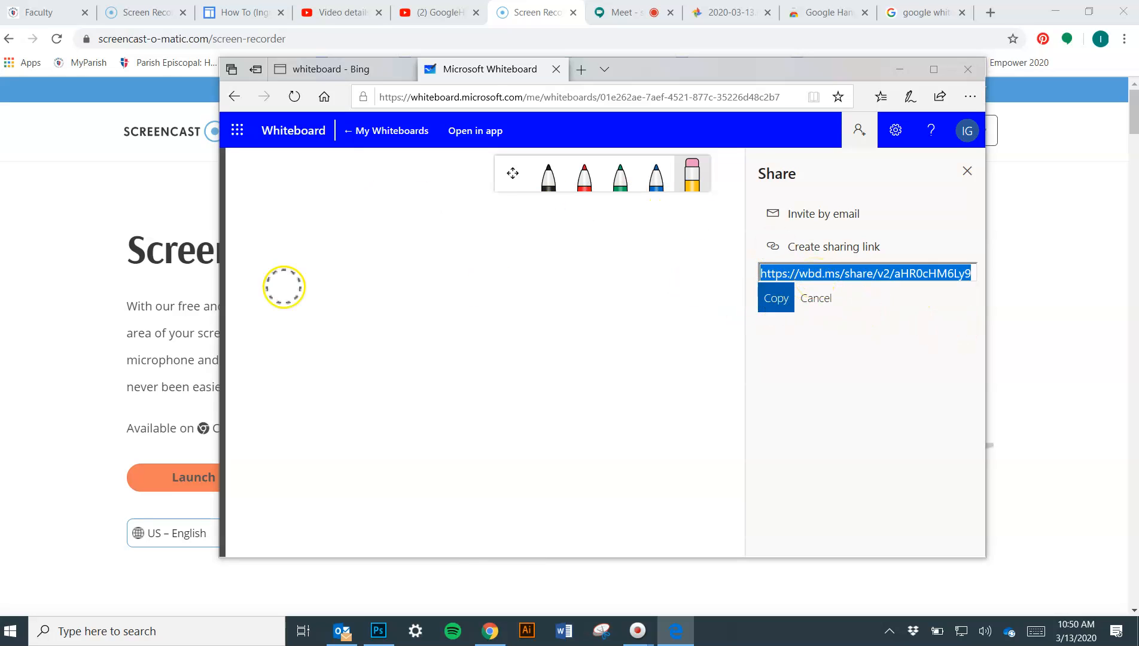
mouse_move(498, 527)
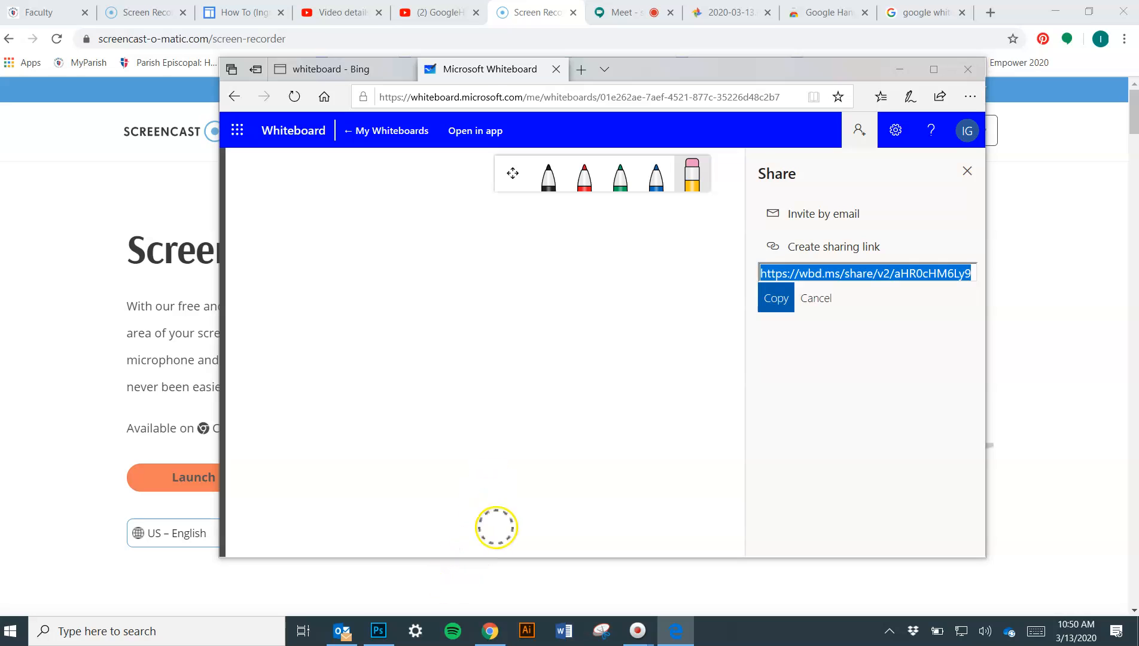
mouse_move(489, 290)
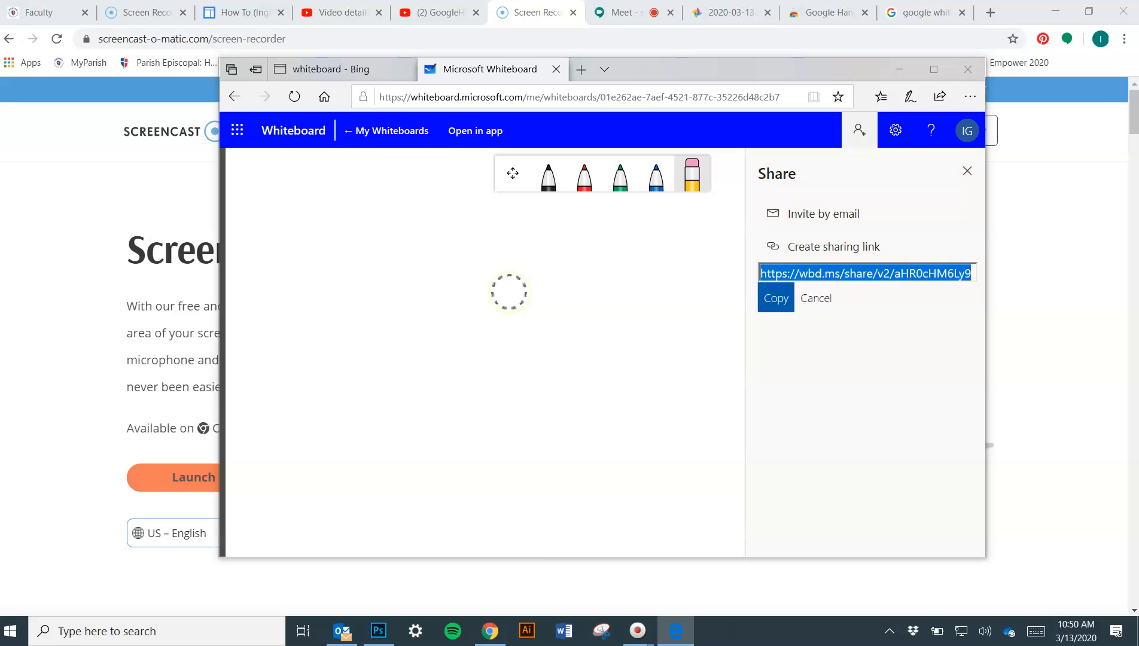
mouse_move(365, 183)
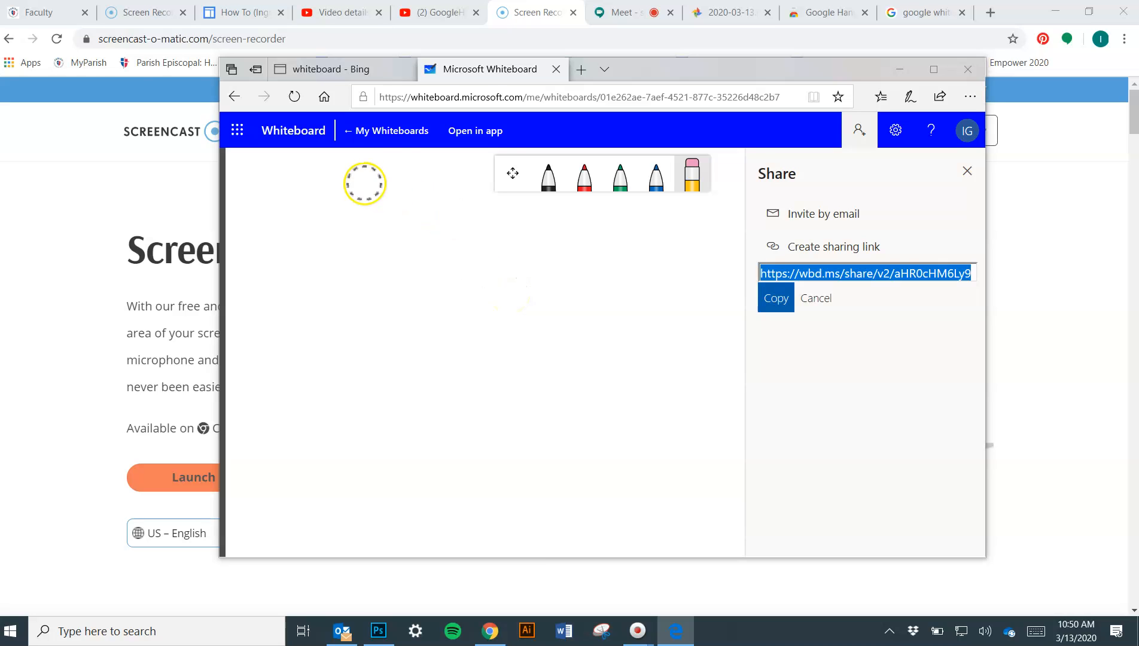
mouse_move(594, 344)
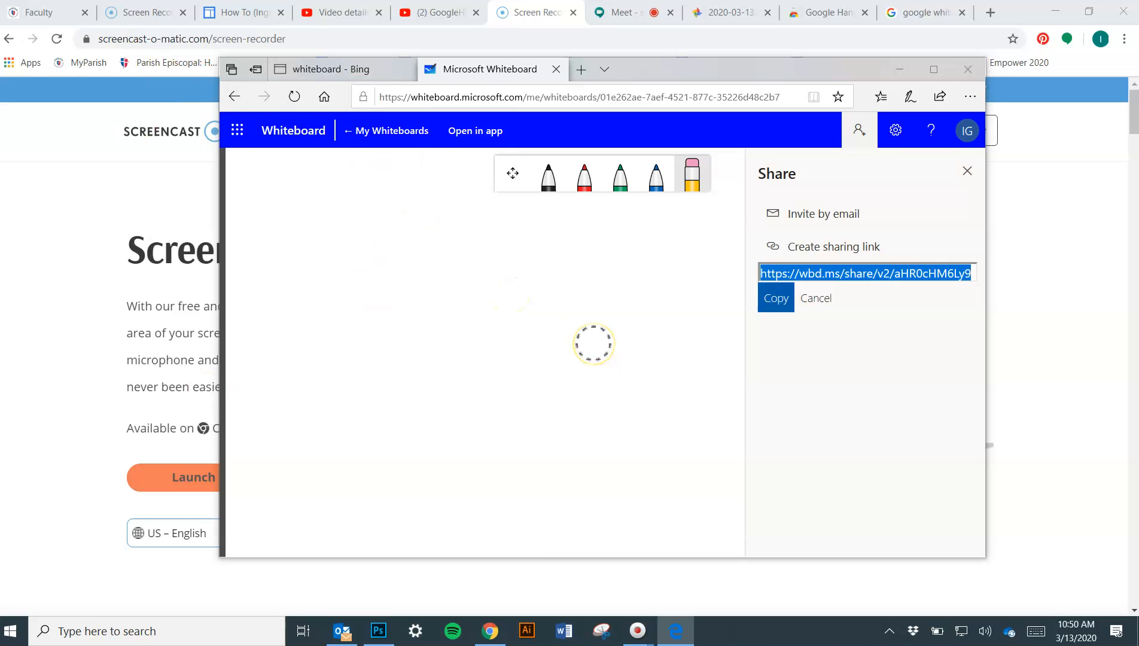